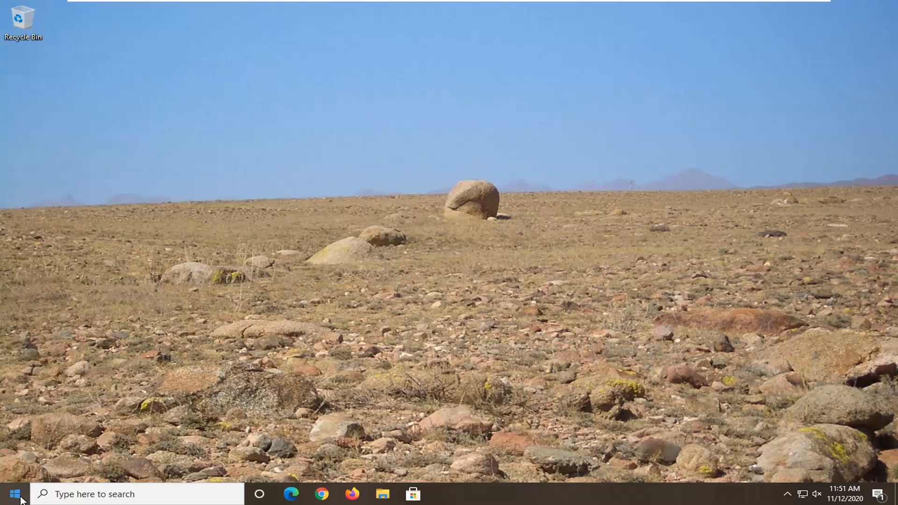
Step: Launch Device Manager from a 'dev' search and enable View > Show hidden devices
type("dev")
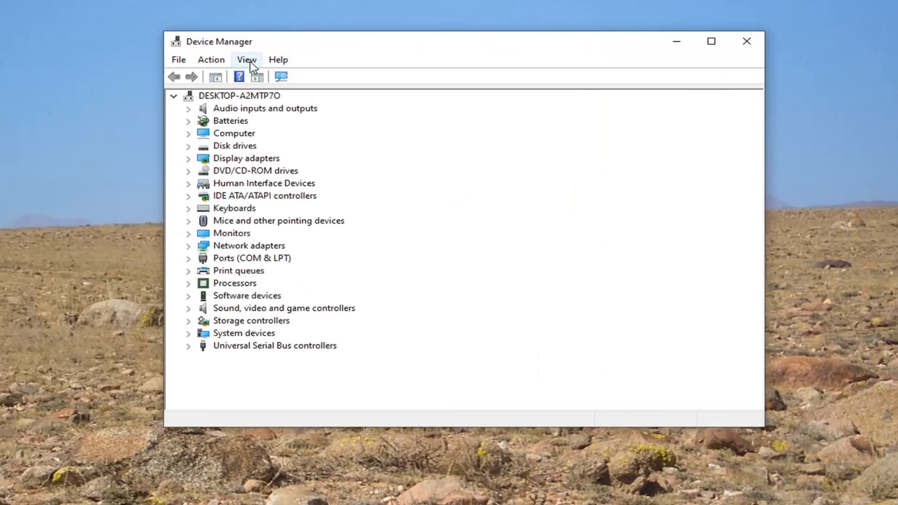
left_click(245, 60)
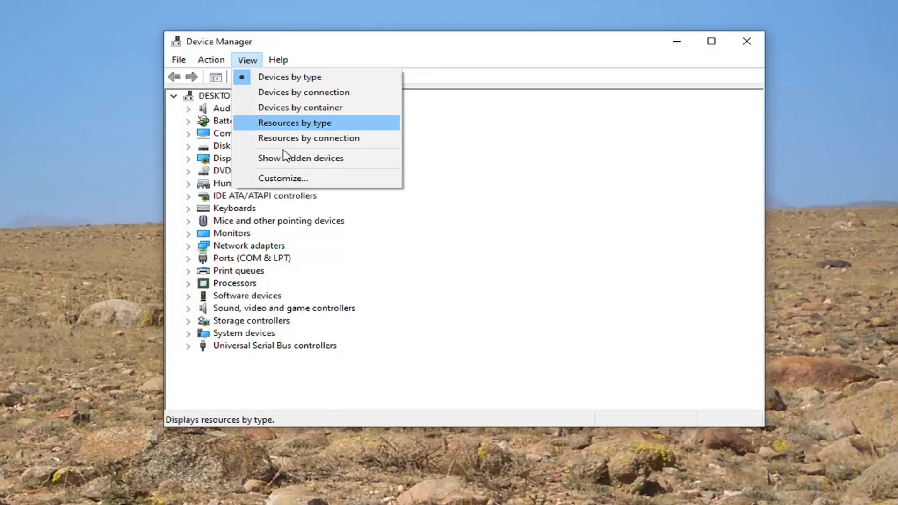
mouse_move(300, 159)
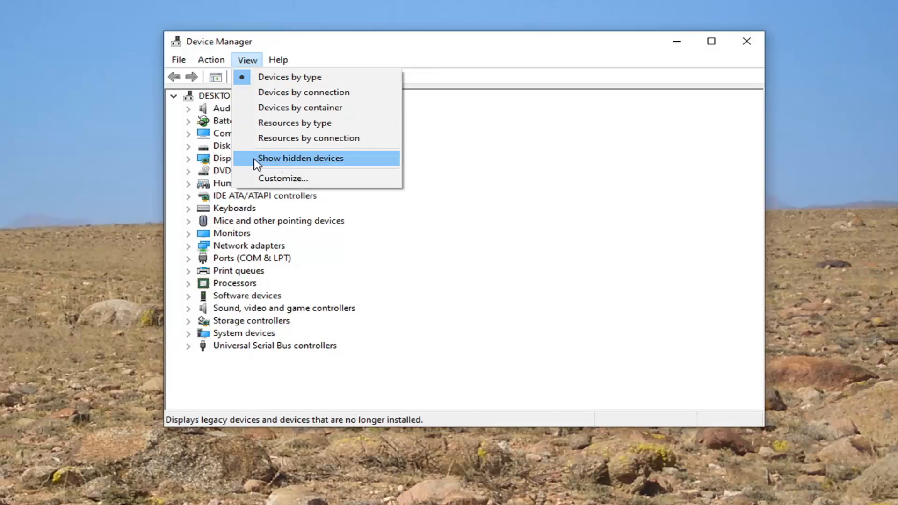
left_click(300, 158)
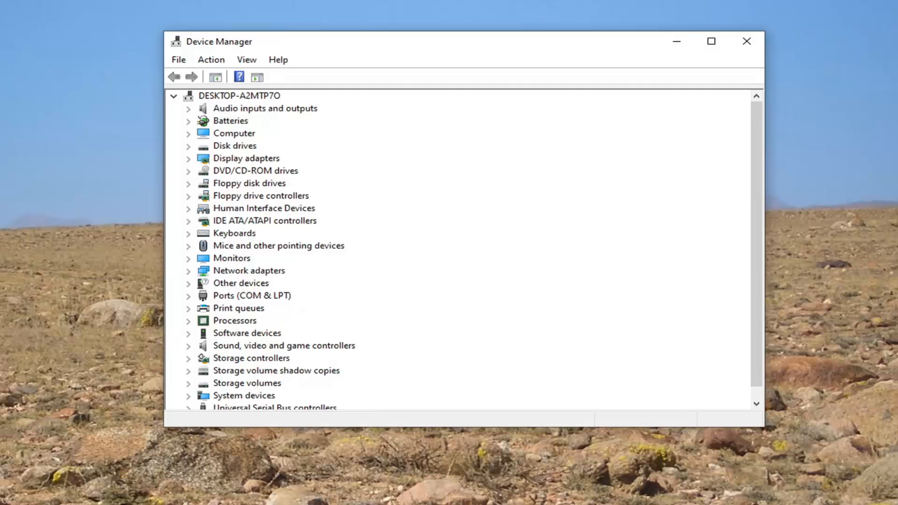
mouse_move(367, 265)
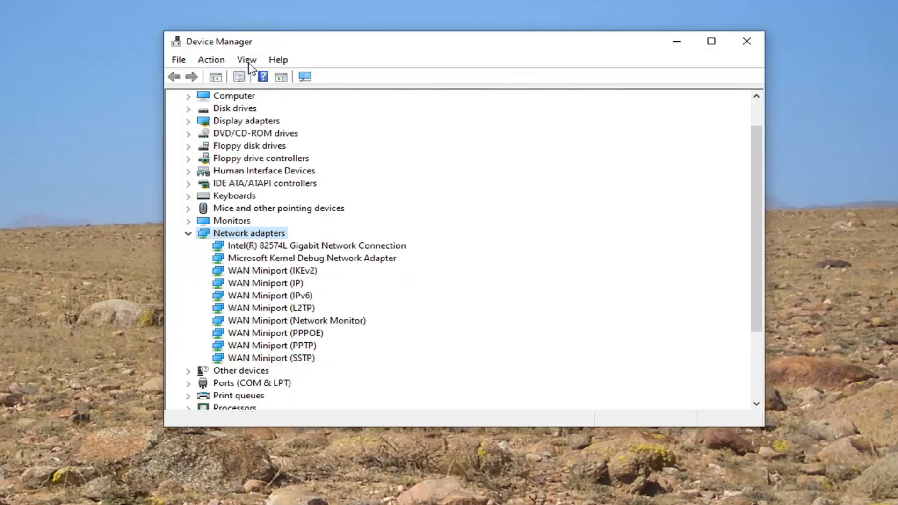
Step: Expand Network adapters and select the Intel(R) 82574L Gigabit Network Connection
left_click(246, 60)
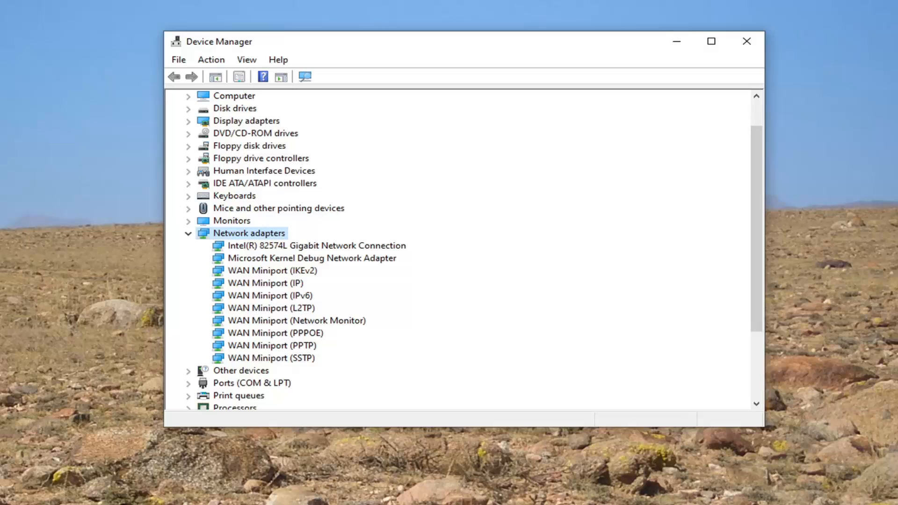
left_click(310, 258)
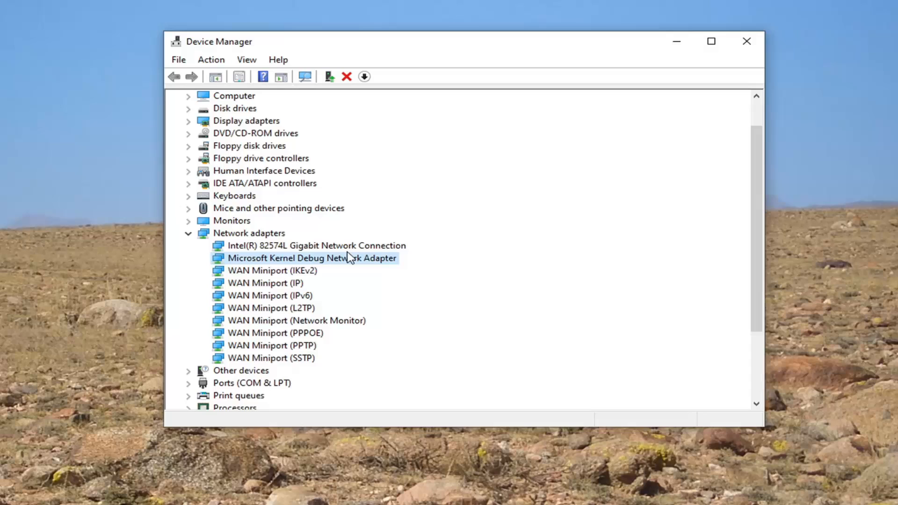
mouse_move(275, 266)
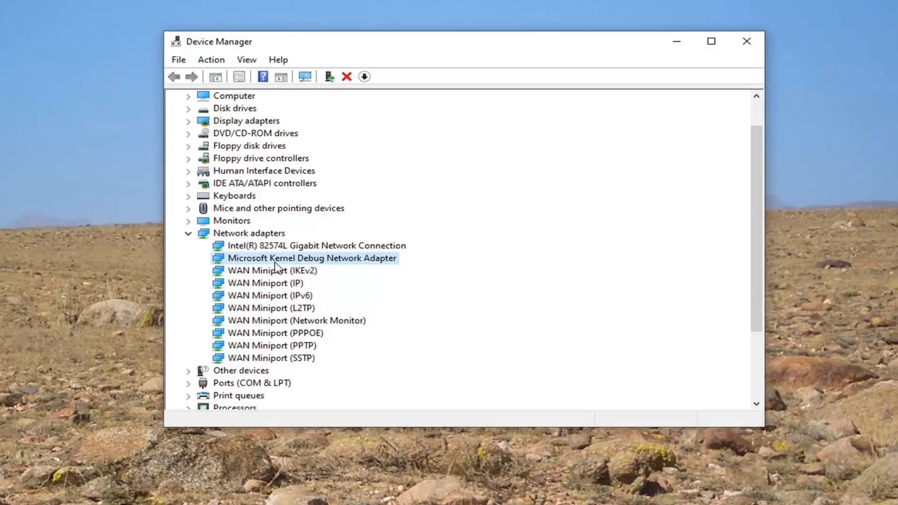
left_click(315, 245)
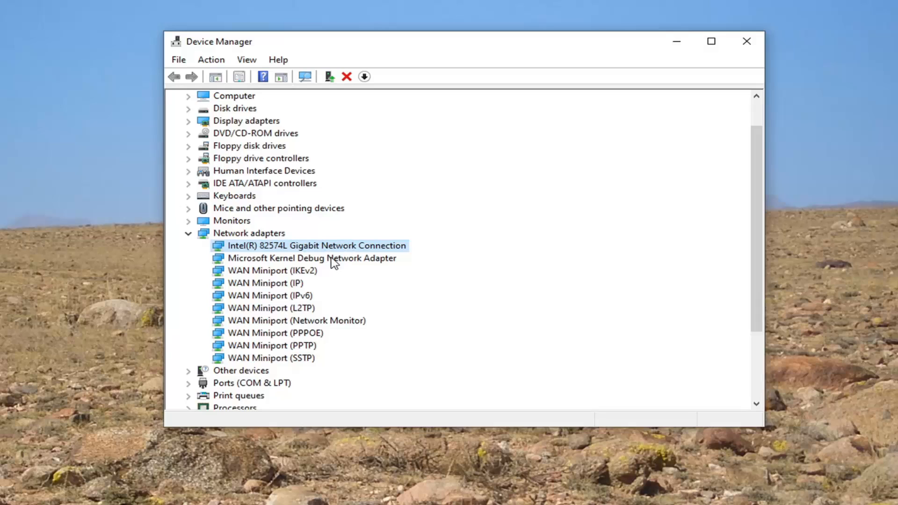
mouse_move(335, 245)
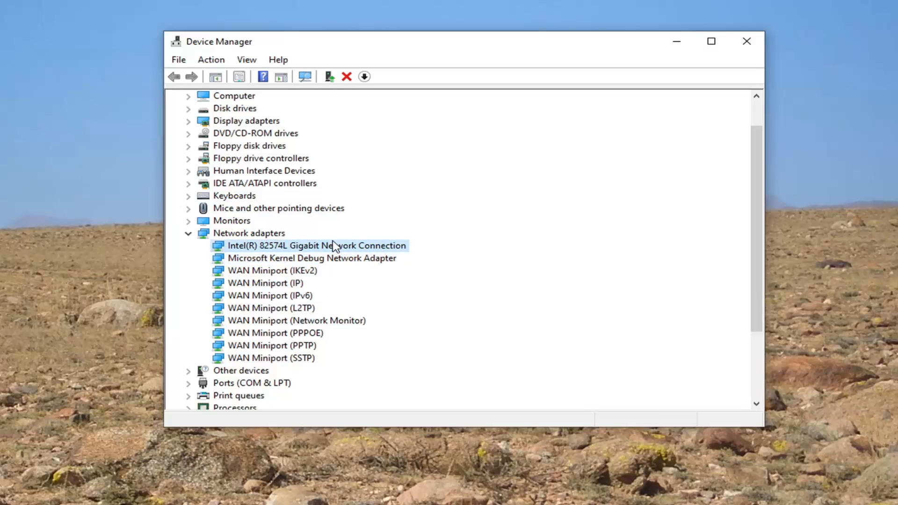
Step: Uninstall the Intel(R) 82574L Gigabit Network Connection and confirm its removal
left_click(346, 76)
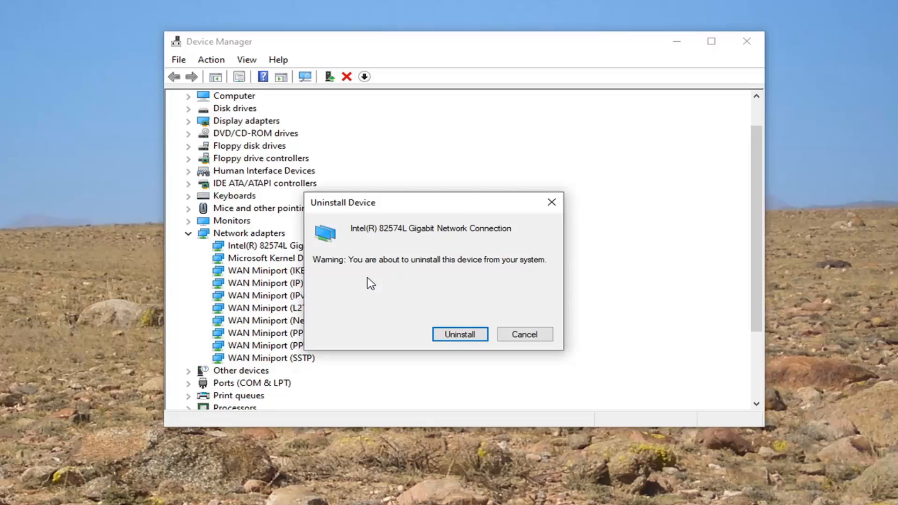
left_click(524, 334)
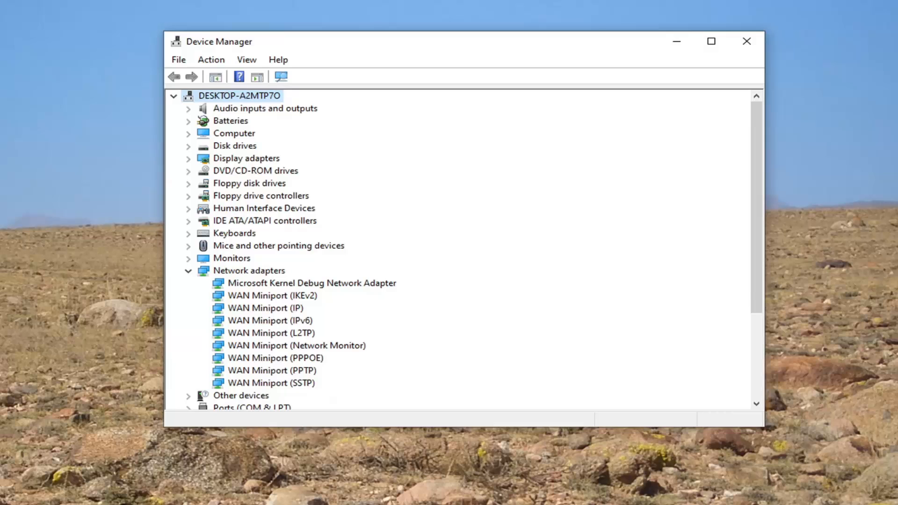
mouse_move(751, 44)
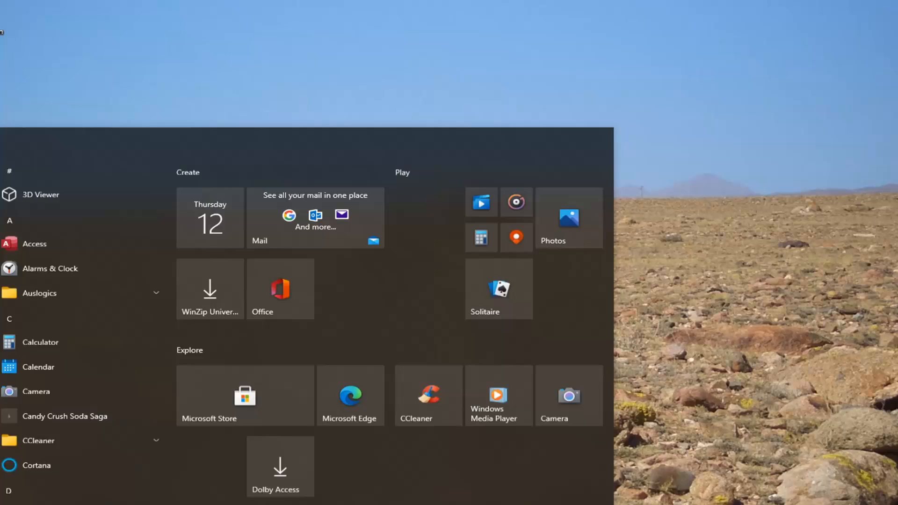
Step: Run Command Prompt as administrator from a 'cmd' search and approve the UAC prompt
type("cmd")
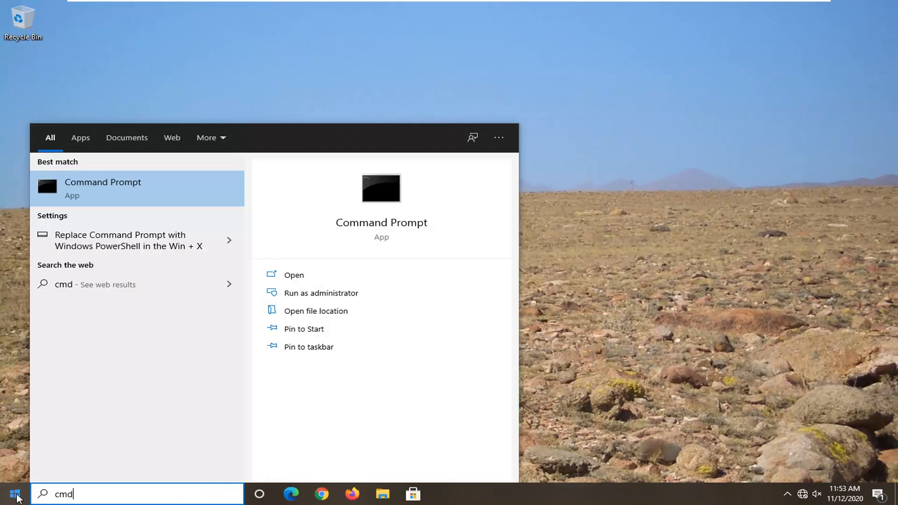
mouse_move(86, 184)
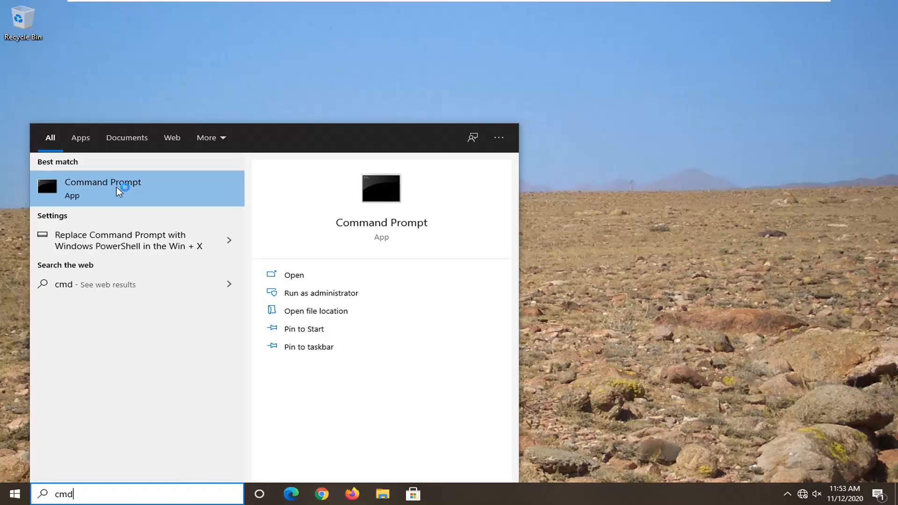
left_click(322, 292)
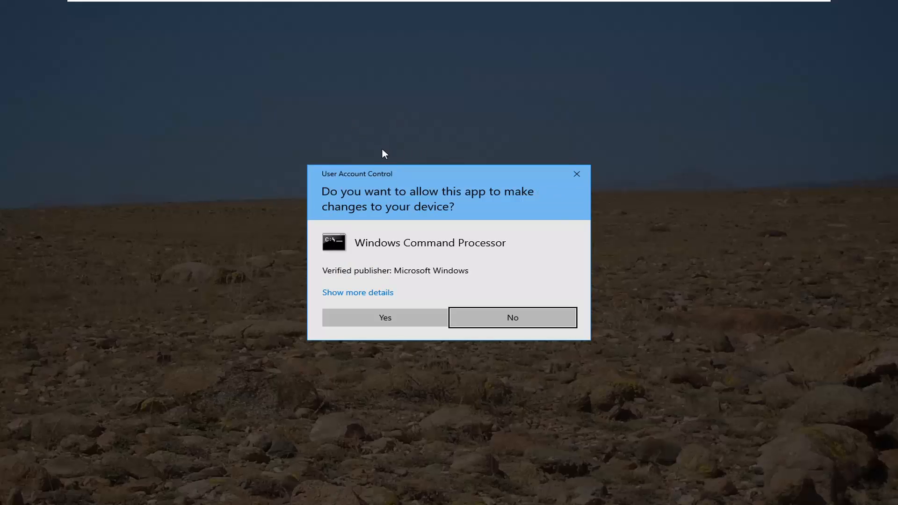
left_click(512, 317)
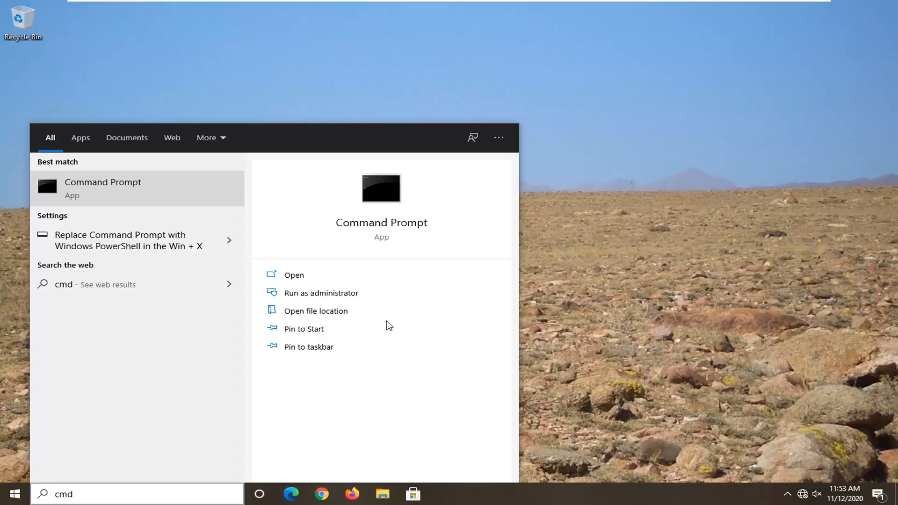
left_click(320, 293)
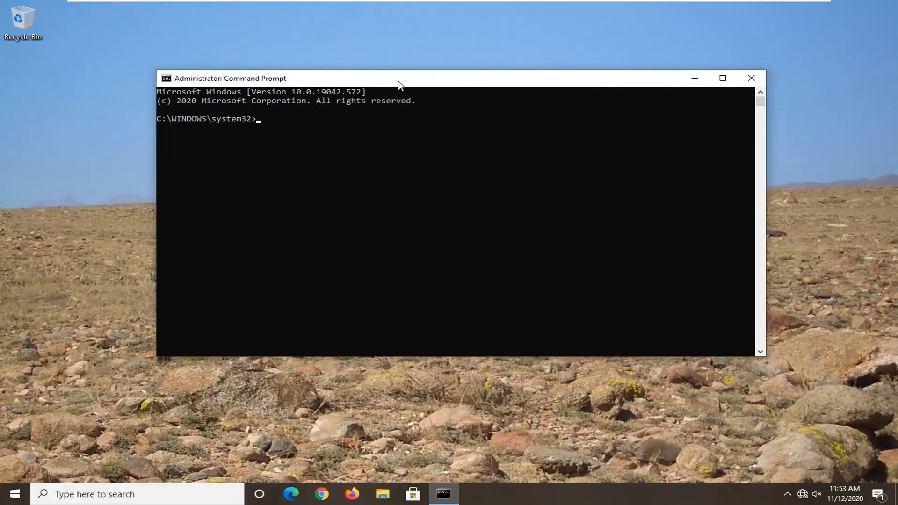
mouse_move(327, 246)
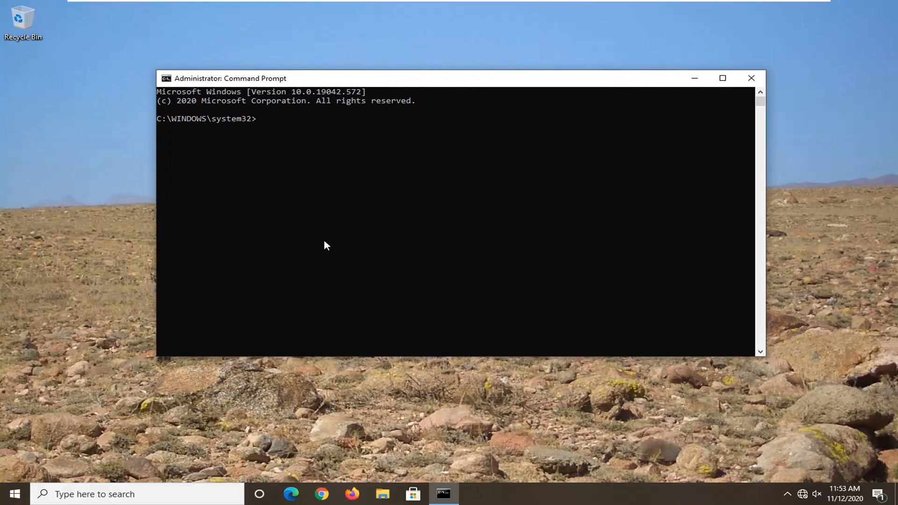
Step: Run 'netsh winsock reset' and close the Command Prompt window
type("netsh")
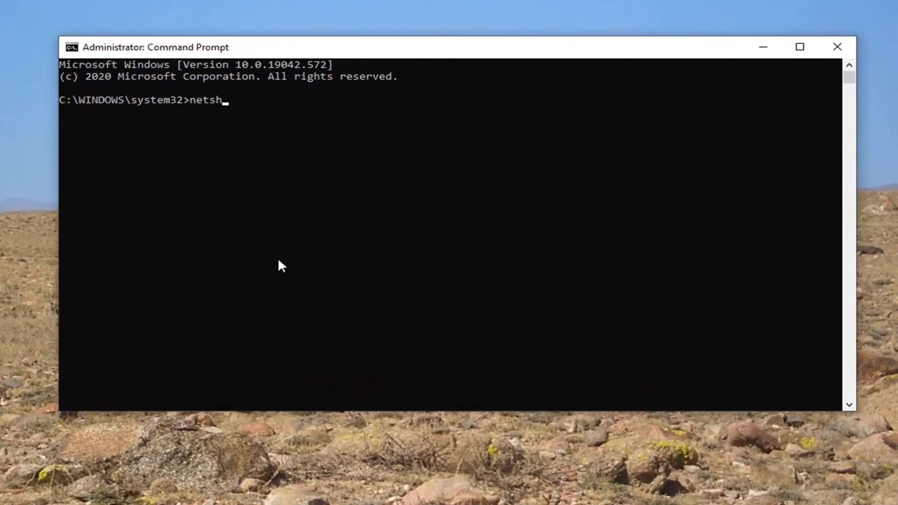
type("winsock")
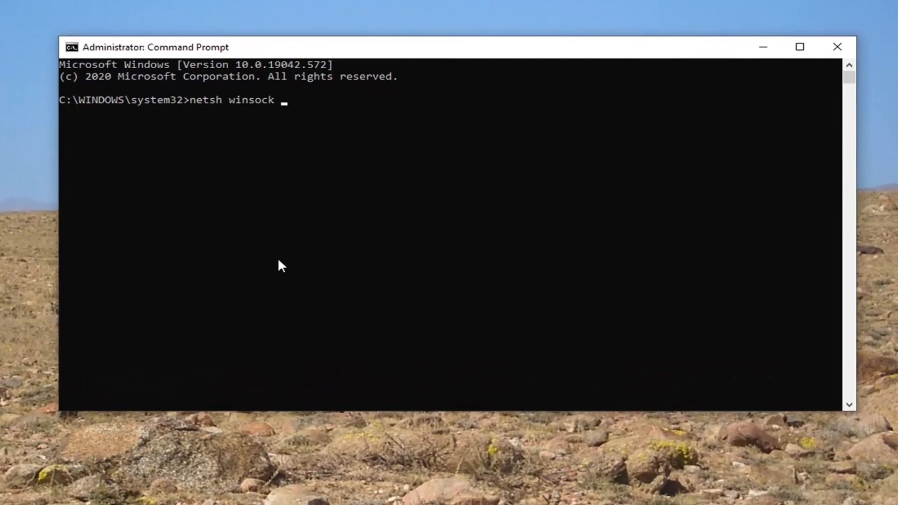
type("r")
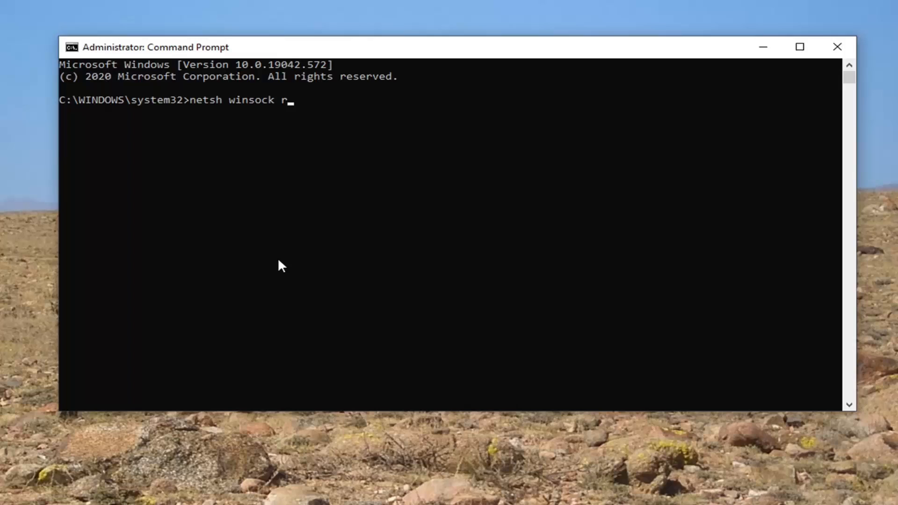
type("eset")
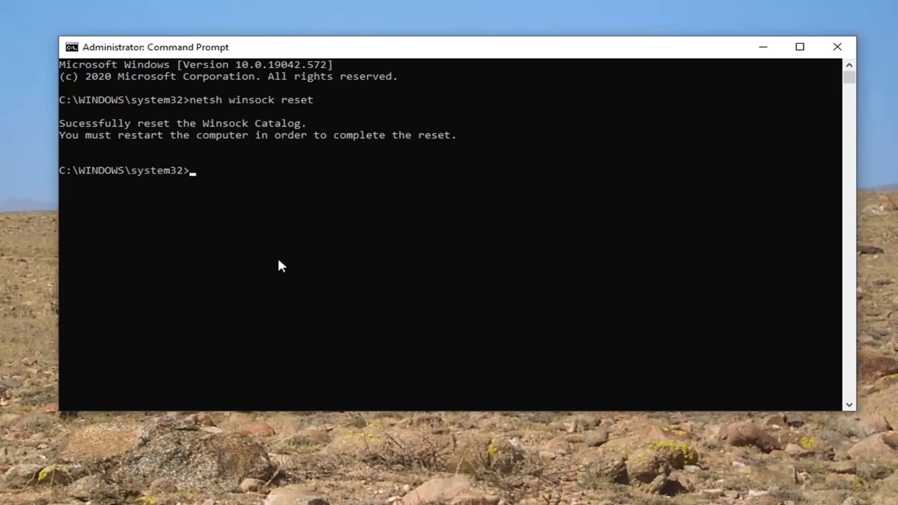
mouse_move(264, 168)
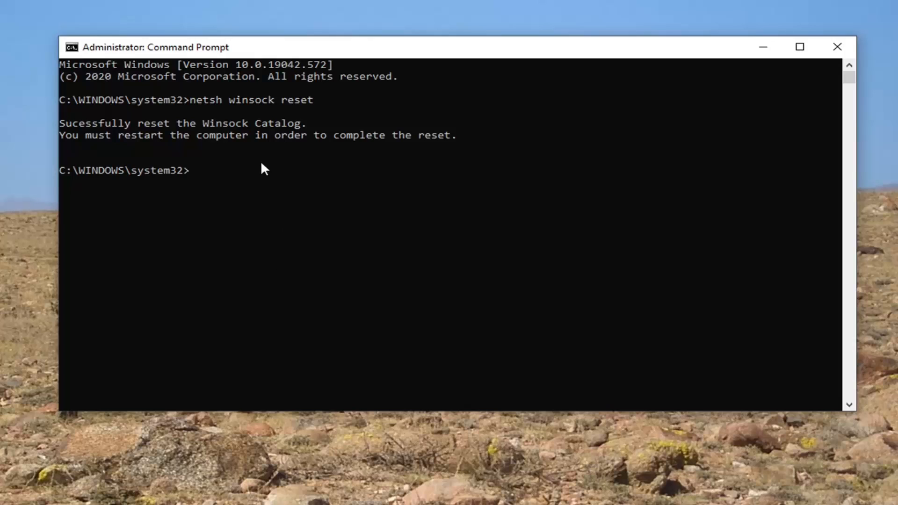
left_click(836, 47)
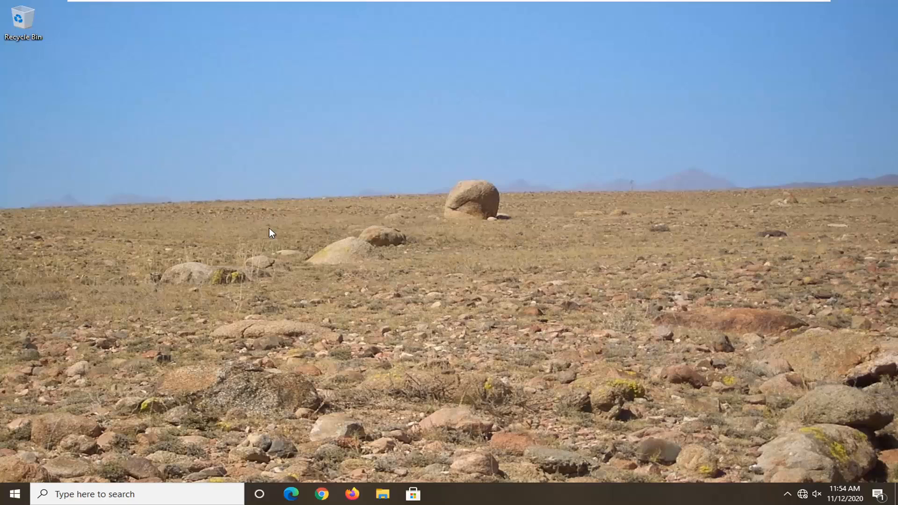
mouse_move(108, 311)
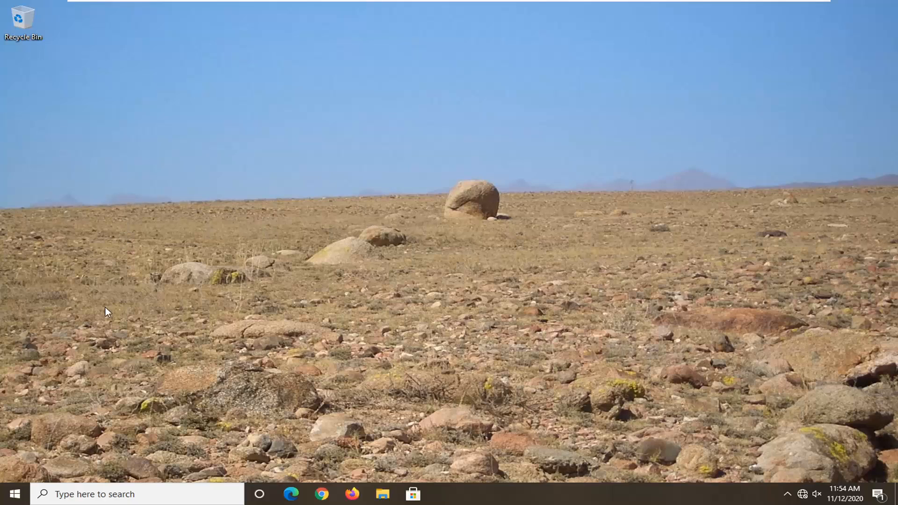
mouse_move(280, 262)
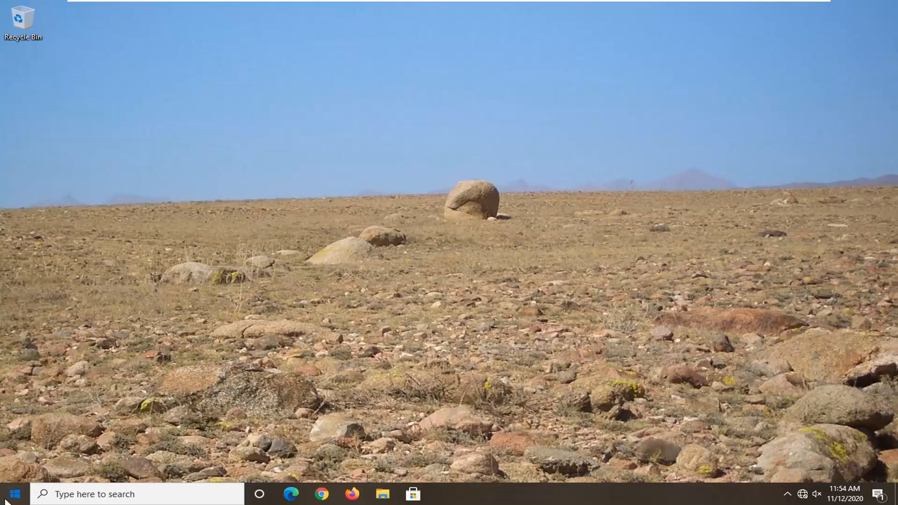
Step: Search Start for 'network reset' to surface the Network reset setting
type("network reset")
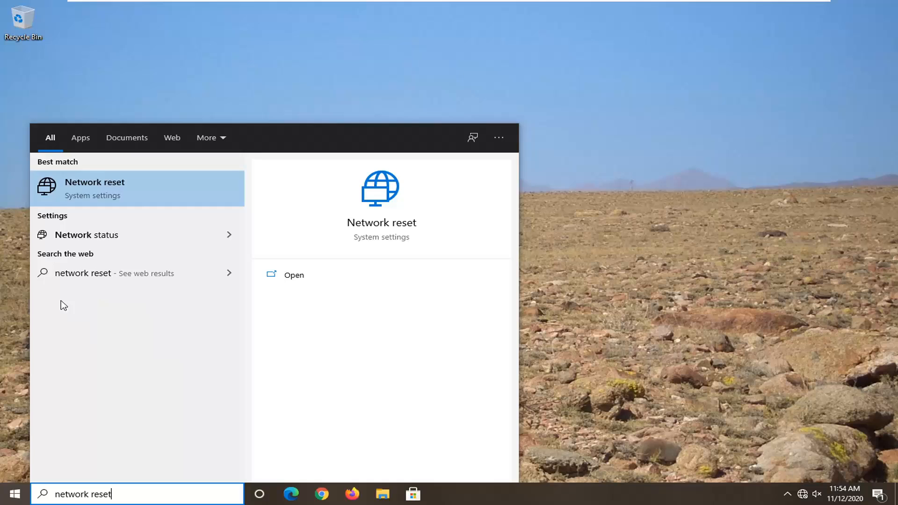
mouse_move(133, 194)
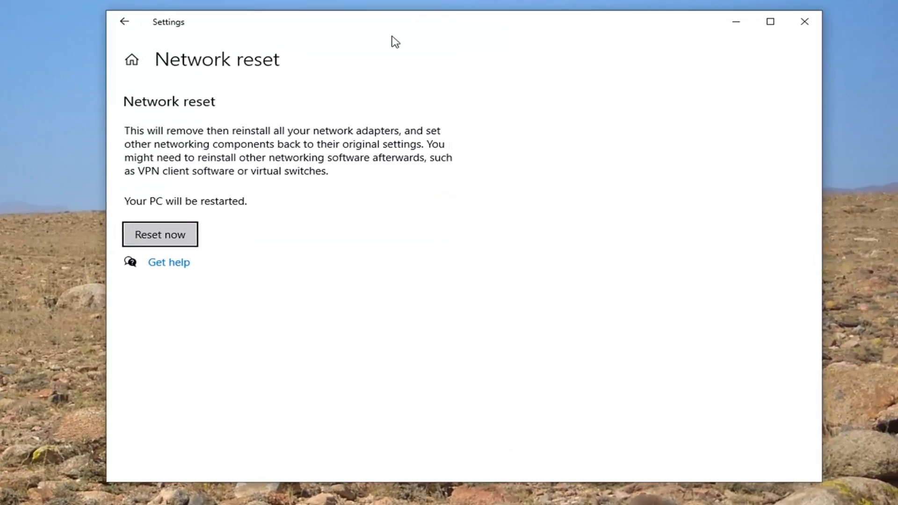
Step: Run Reset now, confirm with Yes, and close the five-minute shutdown notice
left_click(160, 233)
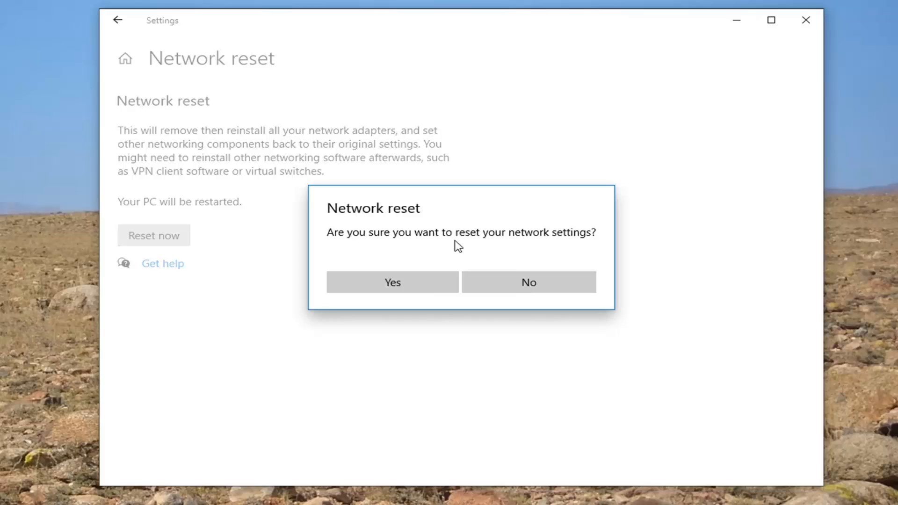
left_click(391, 282)
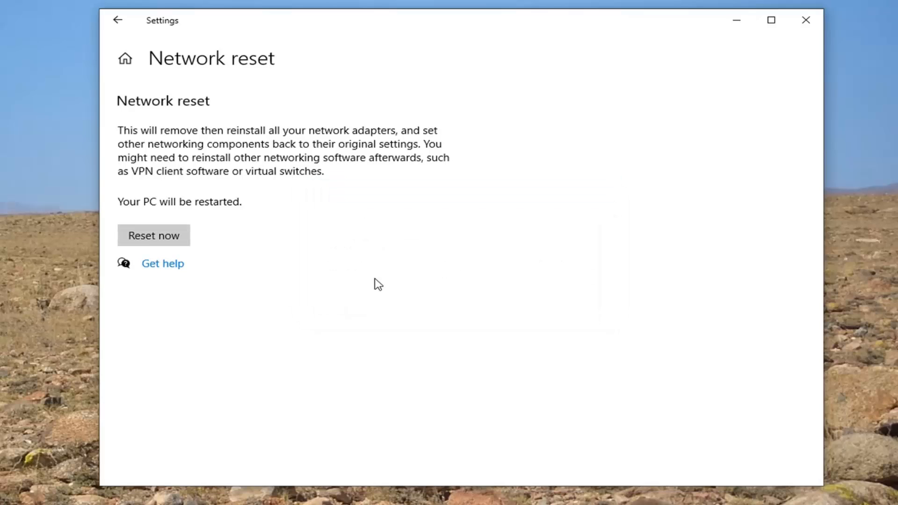
left_click(154, 236)
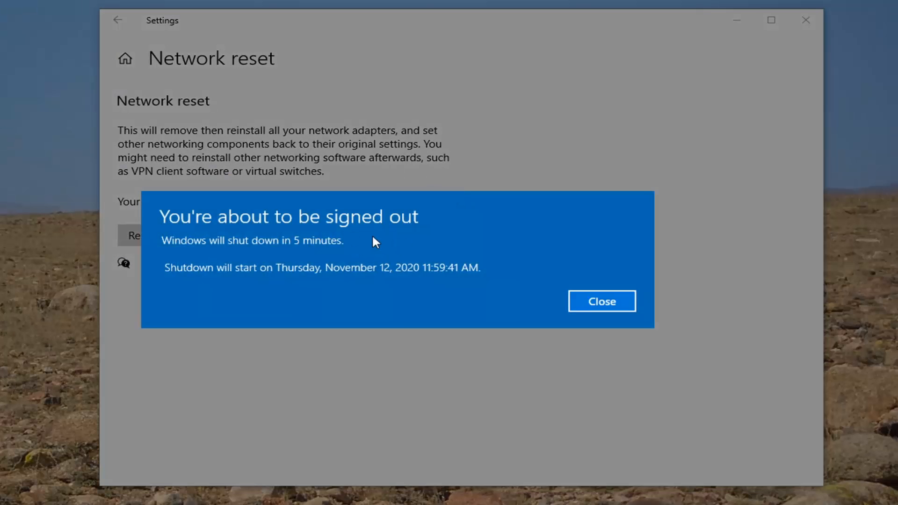
mouse_move(520, 298)
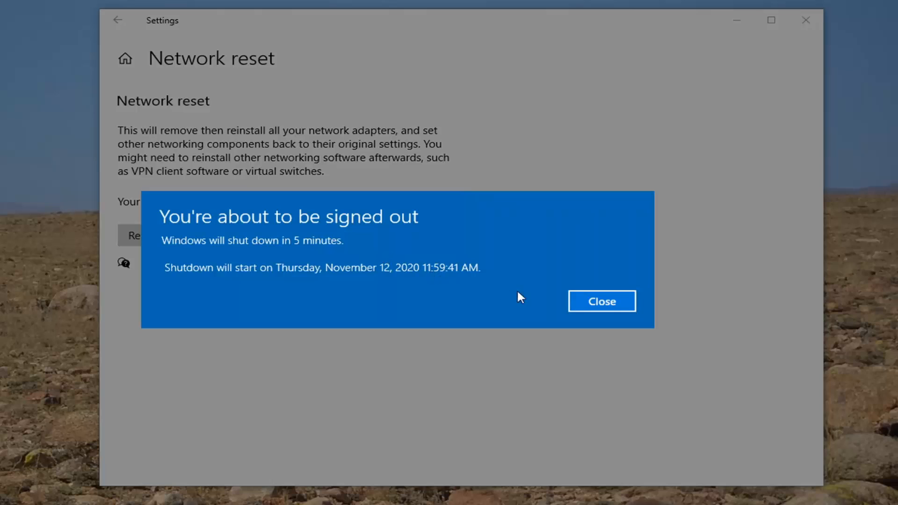
left_click(602, 300)
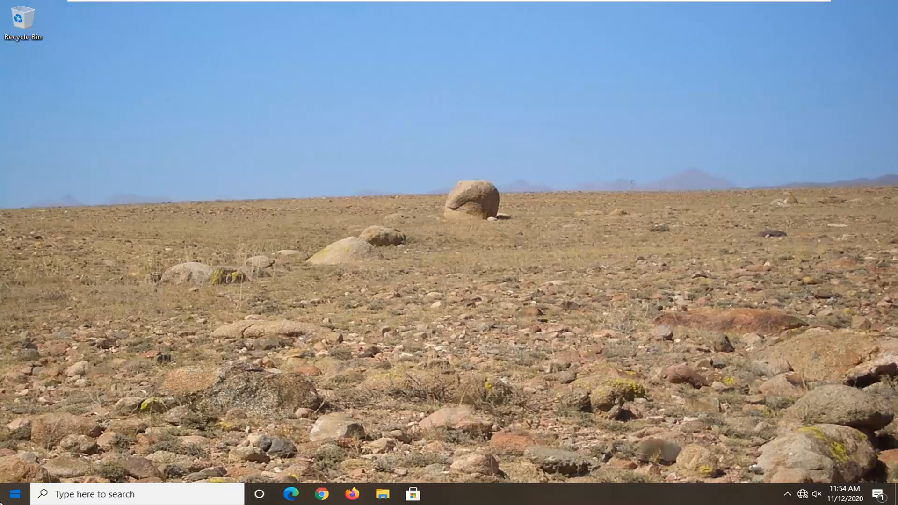
Step: Restart the PC from the Start menu power options
left_click(15, 494)
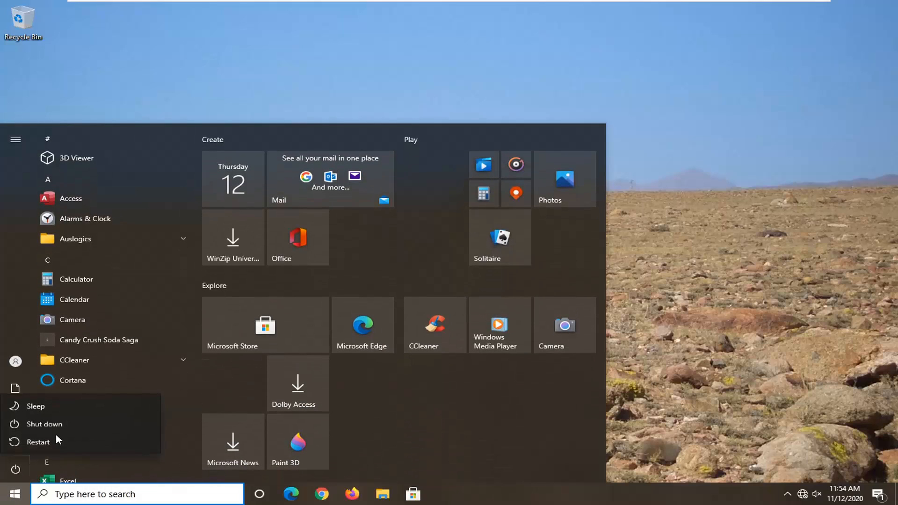
left_click(37, 442)
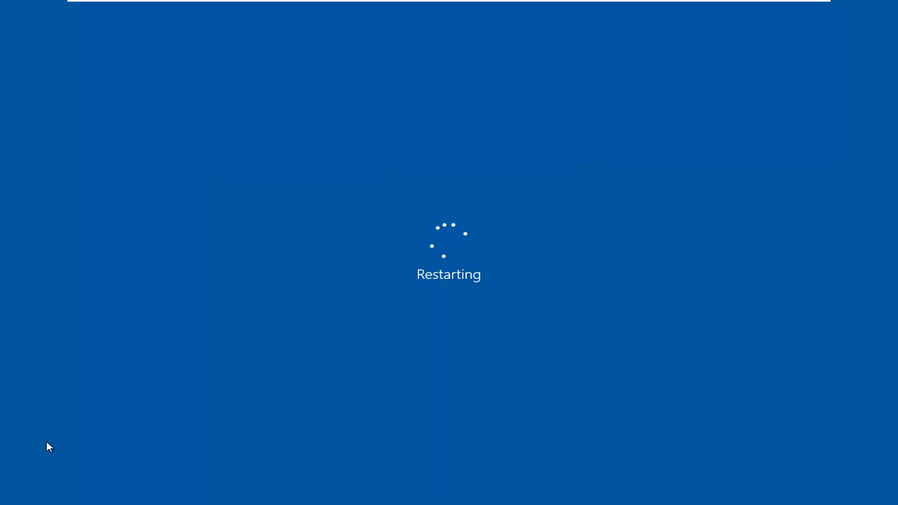
mouse_move(582, 175)
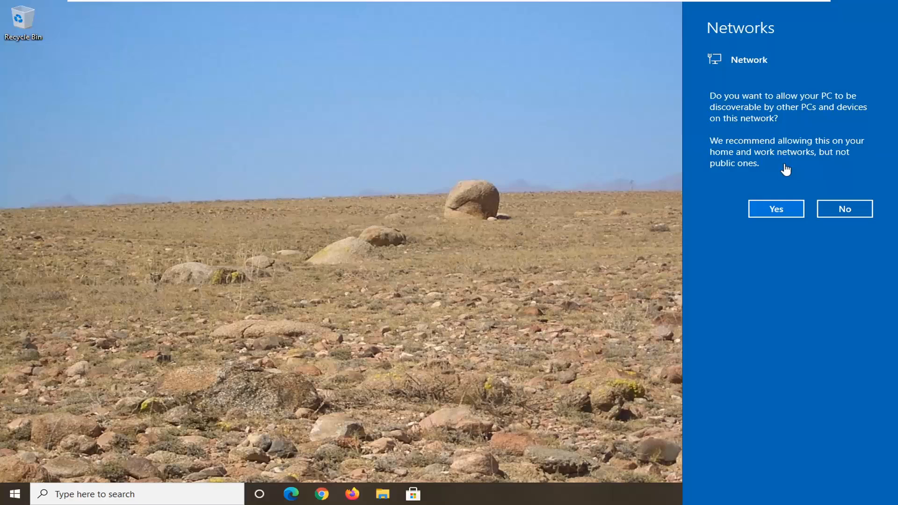
mouse_move(319, 151)
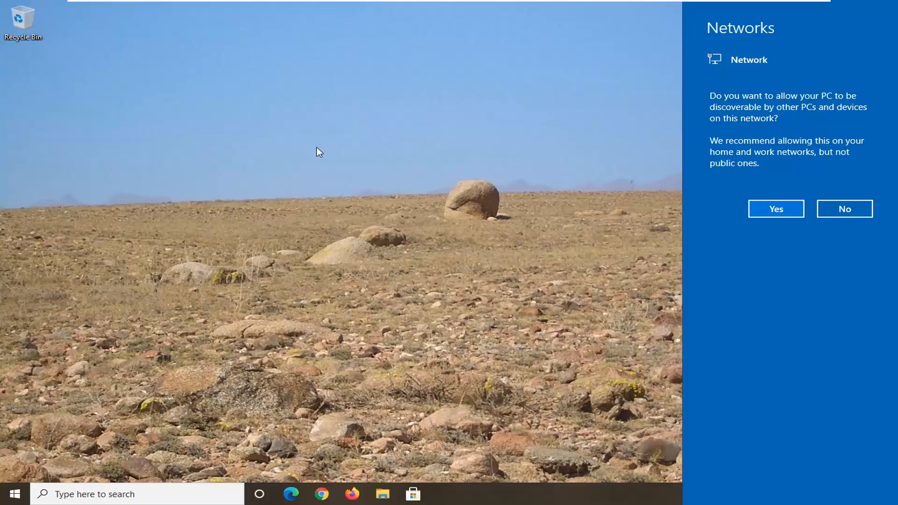
mouse_move(741, 57)
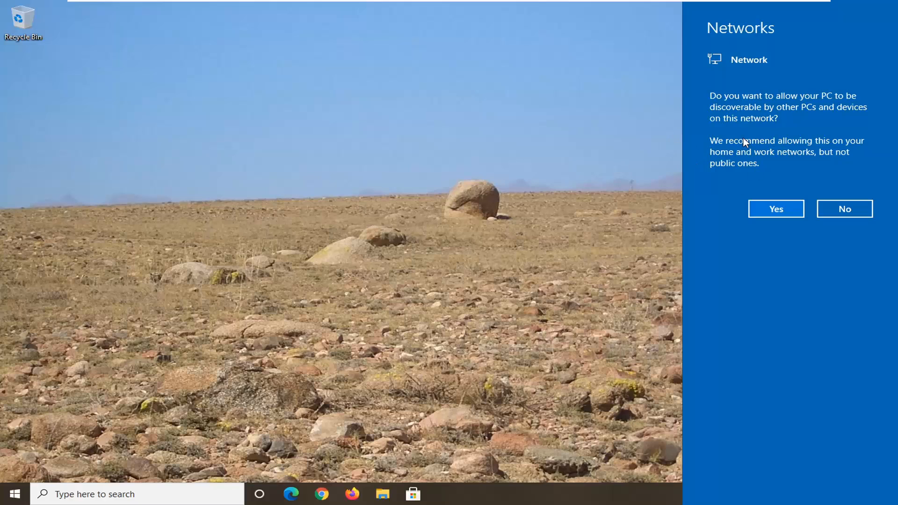
mouse_move(811, 133)
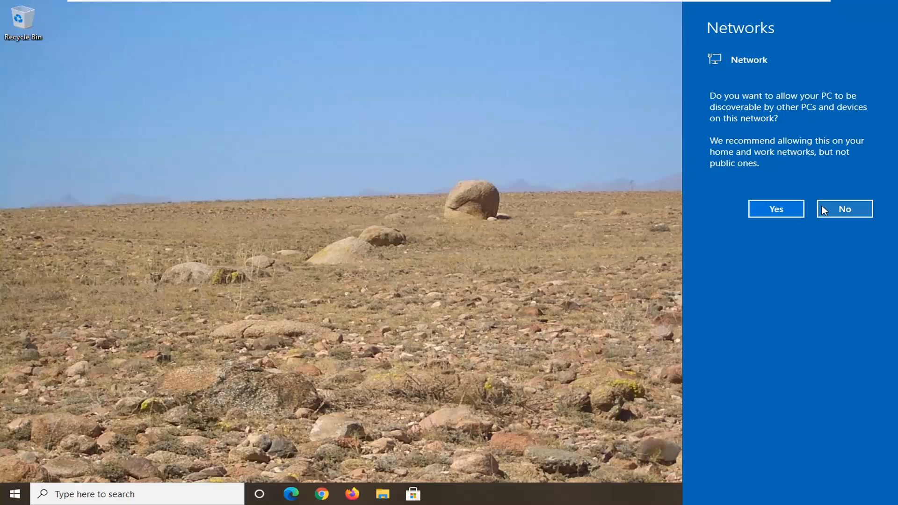
Step: Answer No to making the PC discoverable on this network
left_click(843, 209)
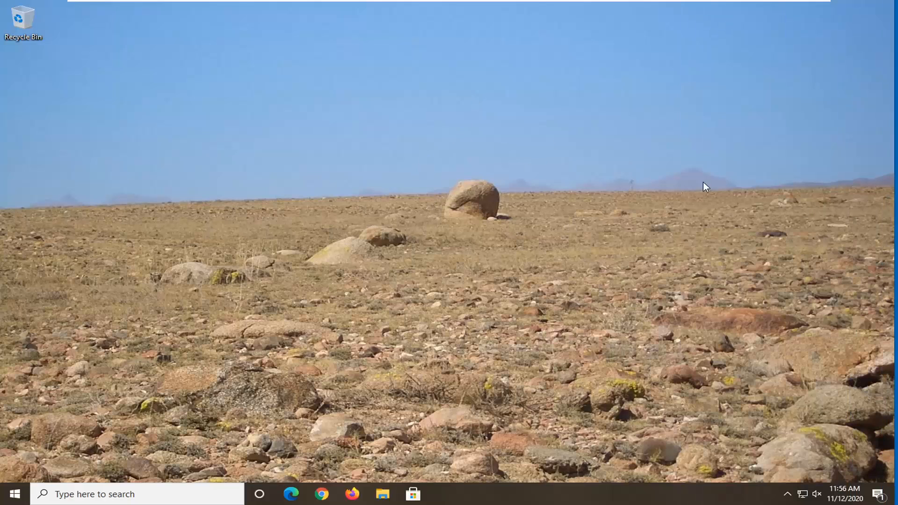